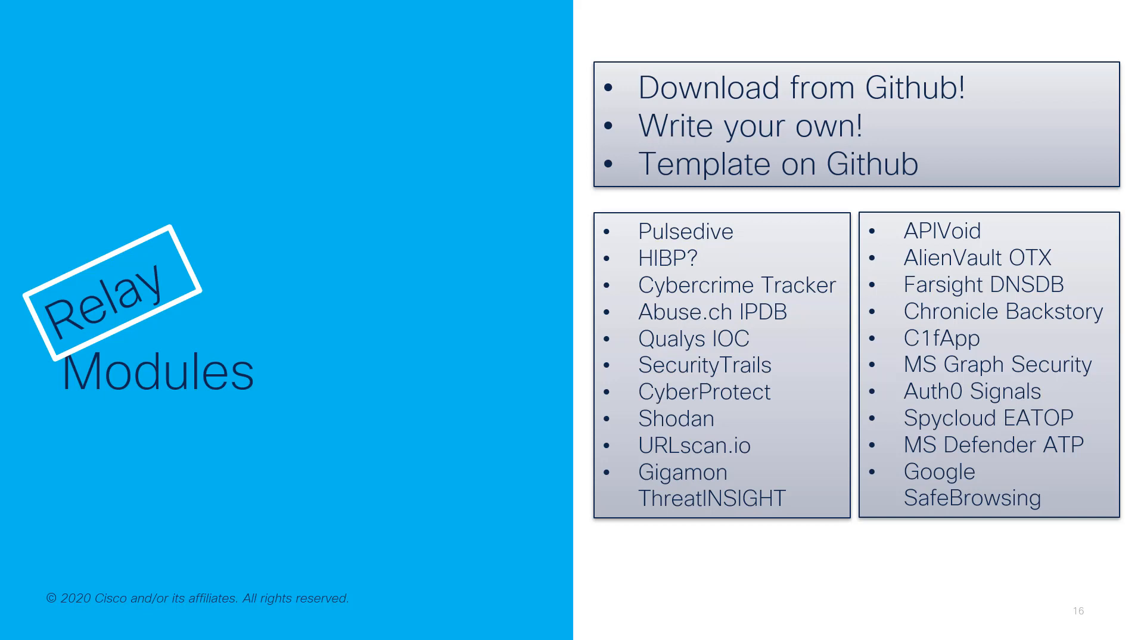
Step: Advance through the Technology References slide to slide 25, Next steps, with guide and repository links
key(Right)
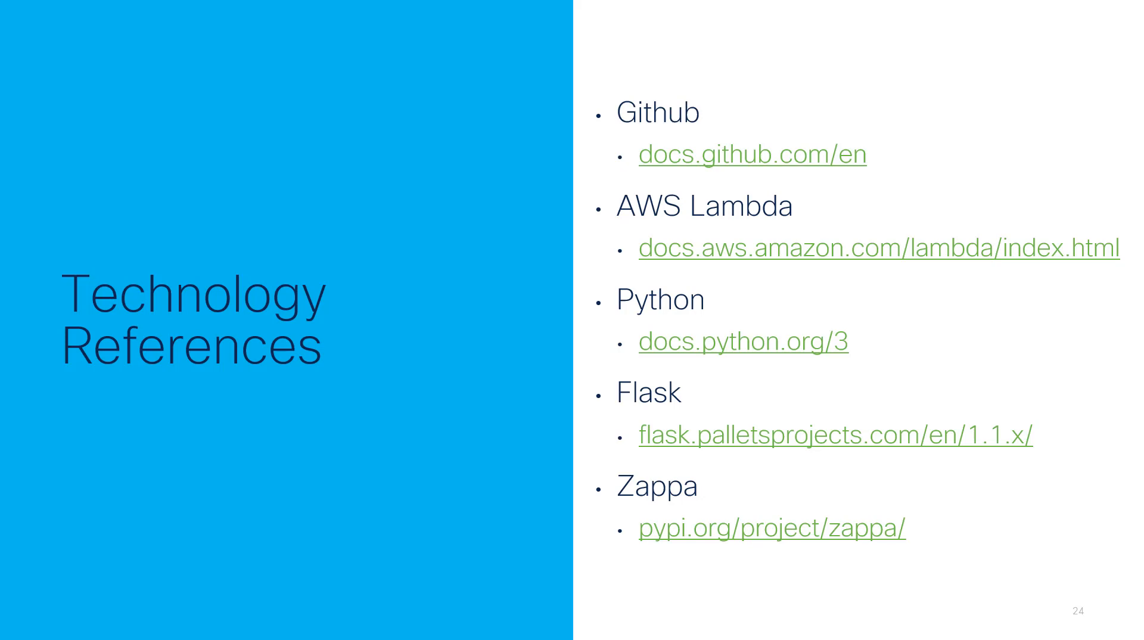
key(Right)
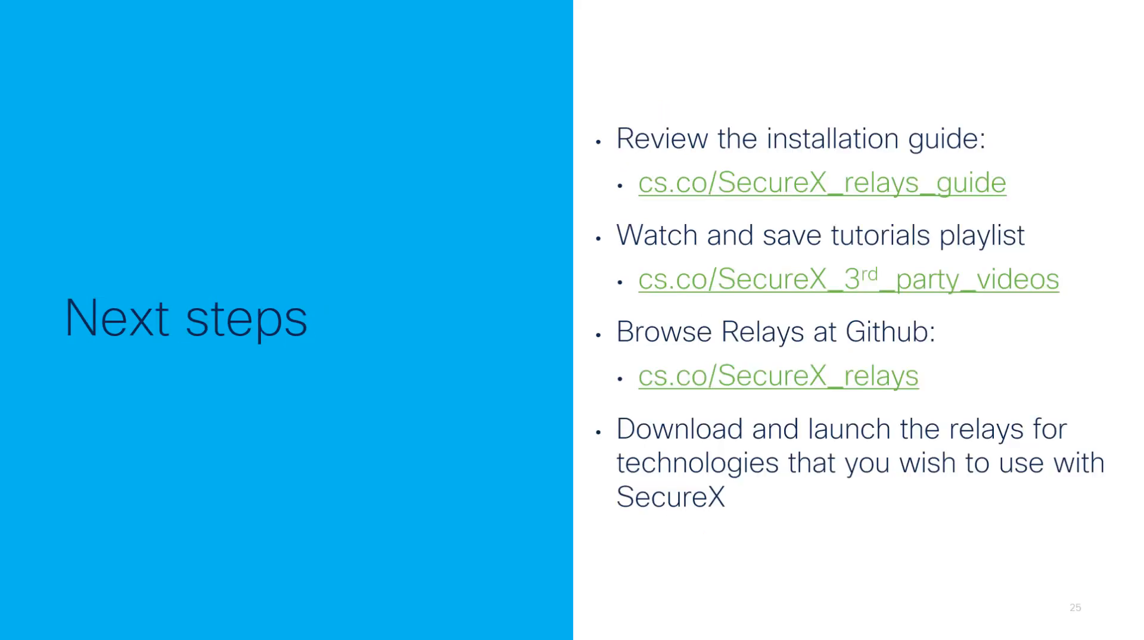